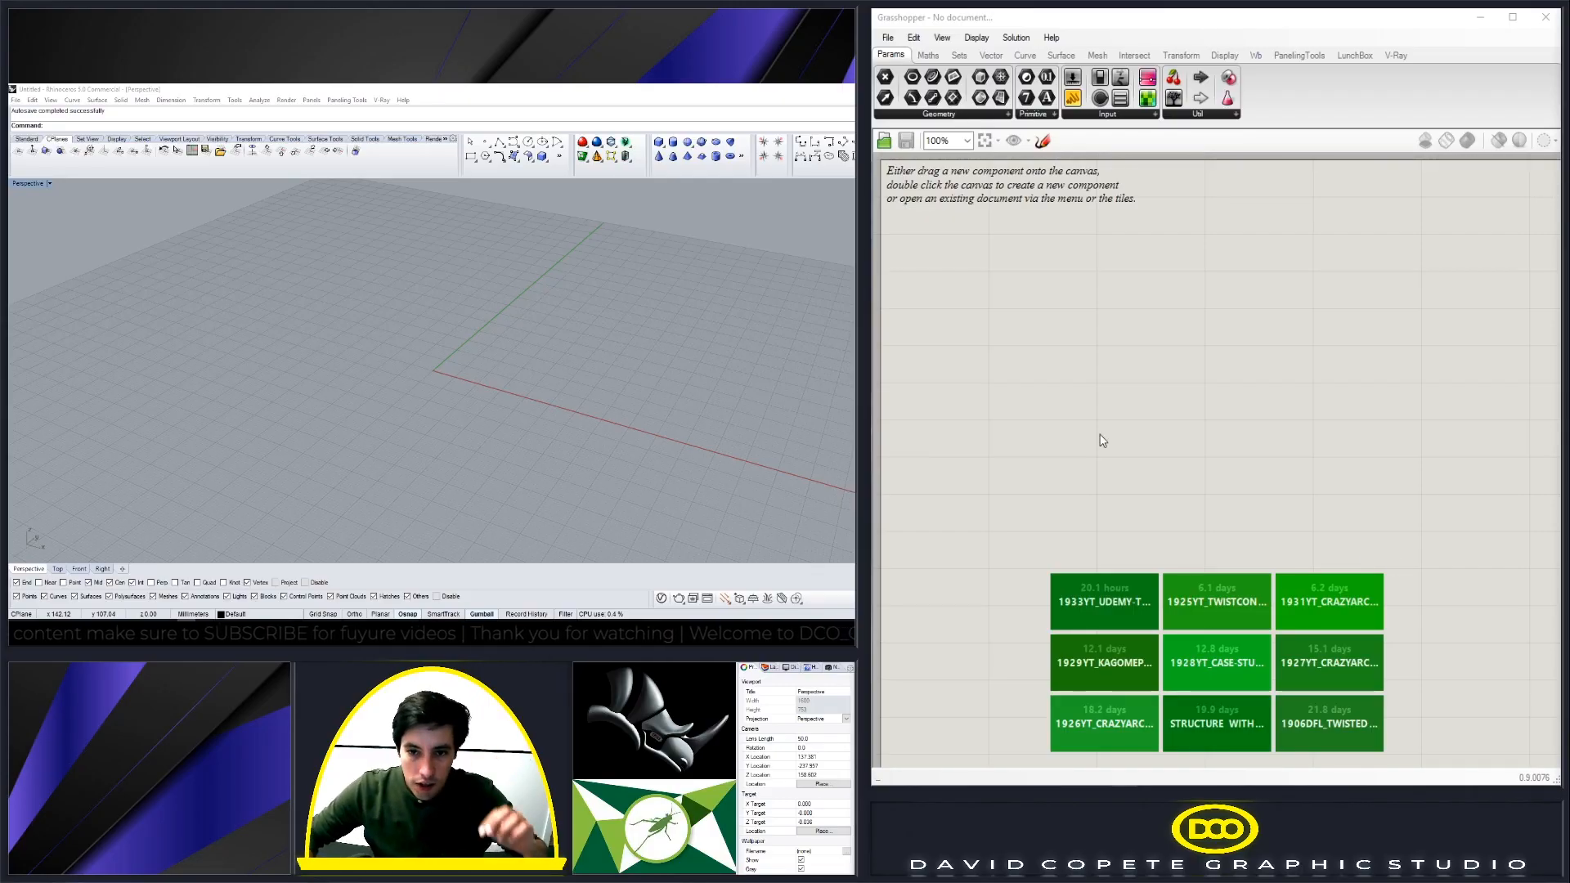
# - Search 'CIR' and add a Circle component for the ground-plane circle
pyautogui.doubleClick(1101, 441)
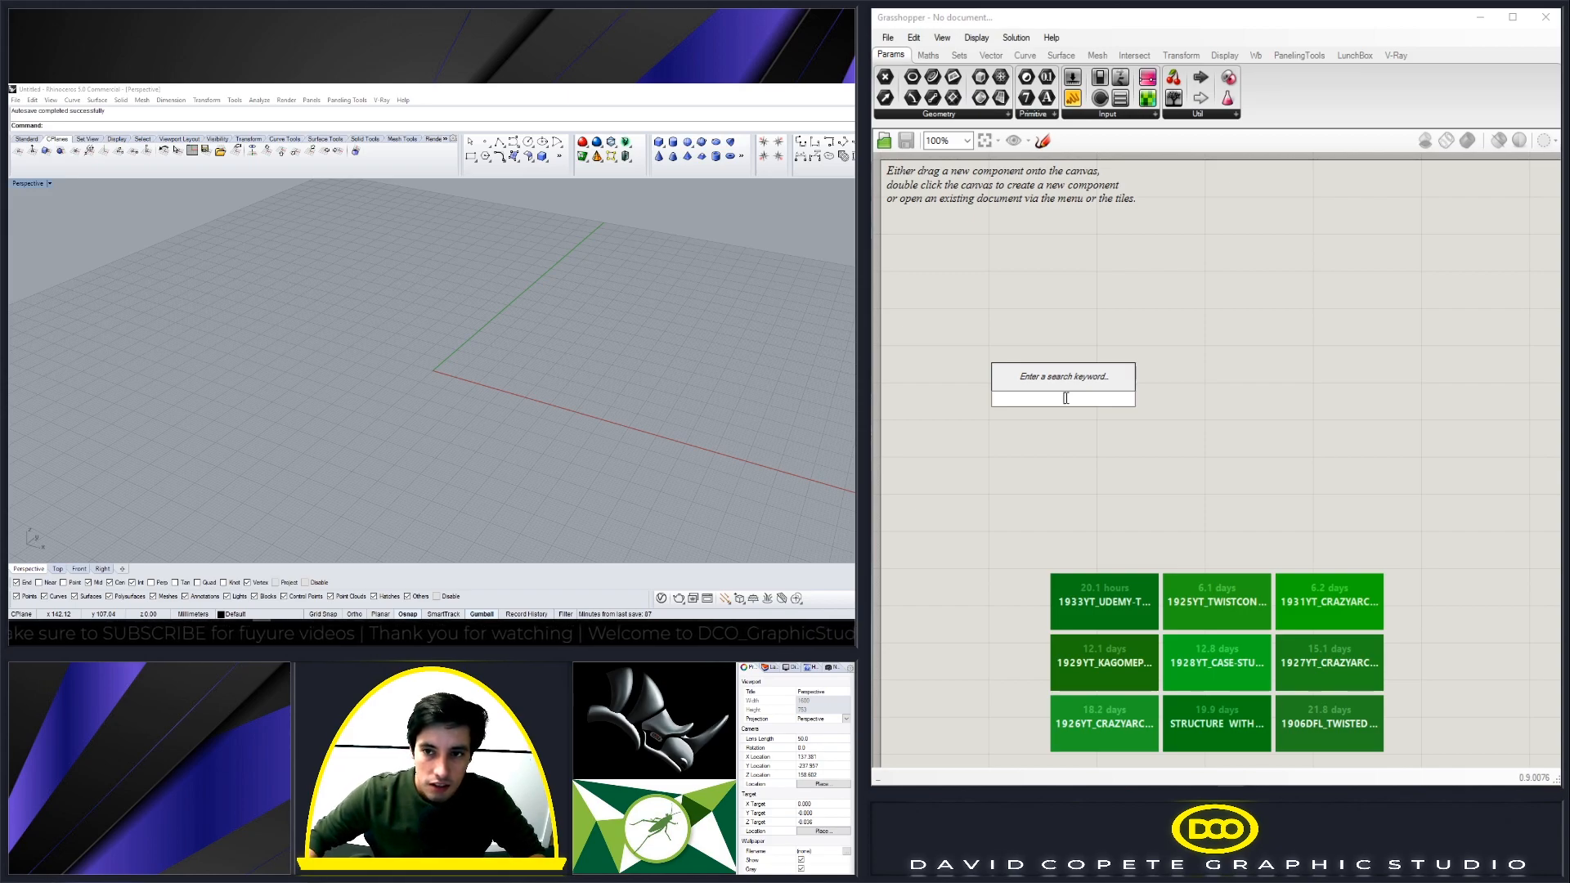
pyautogui.write('CIR')
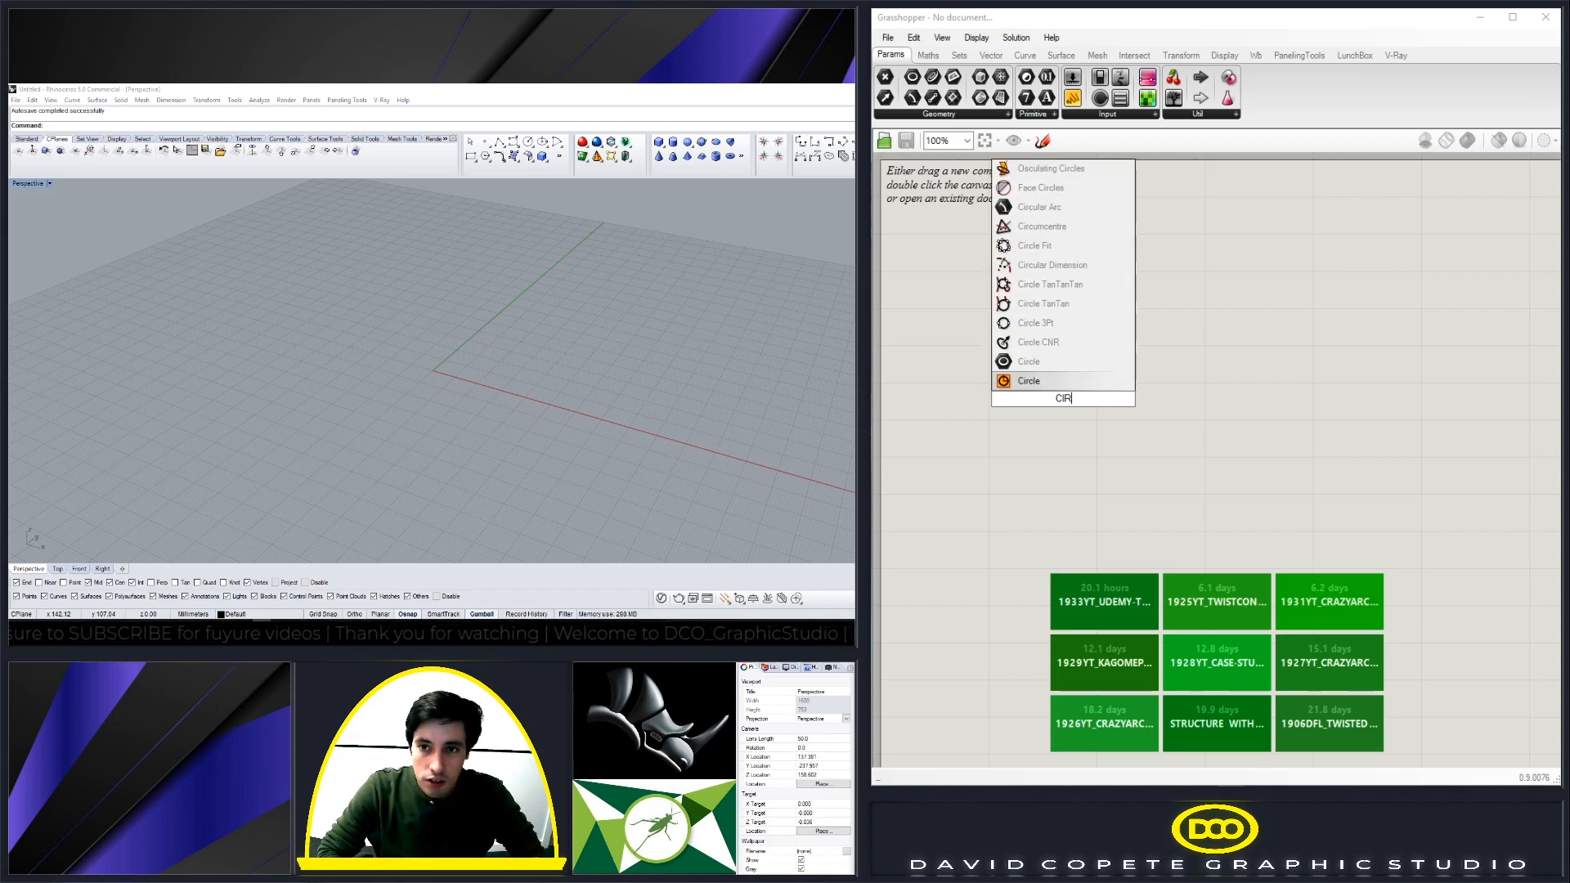
pyautogui.click(1029, 380)
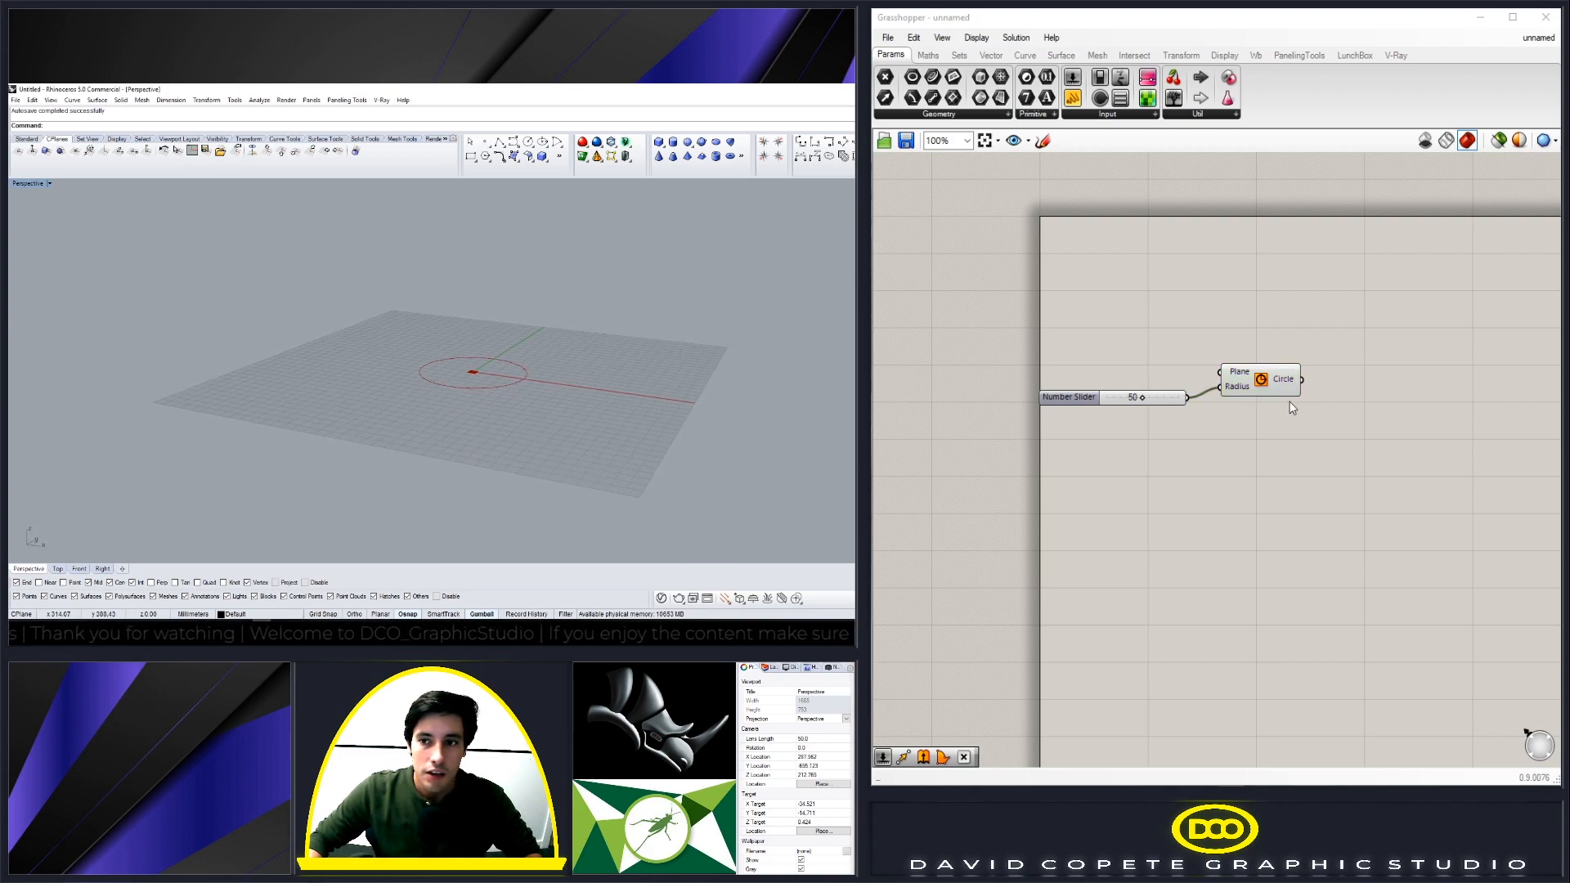
# - Bring up the component search to start adding the Move component
pyautogui.doubleClick(1316, 393)
pyautogui.write('OFF')
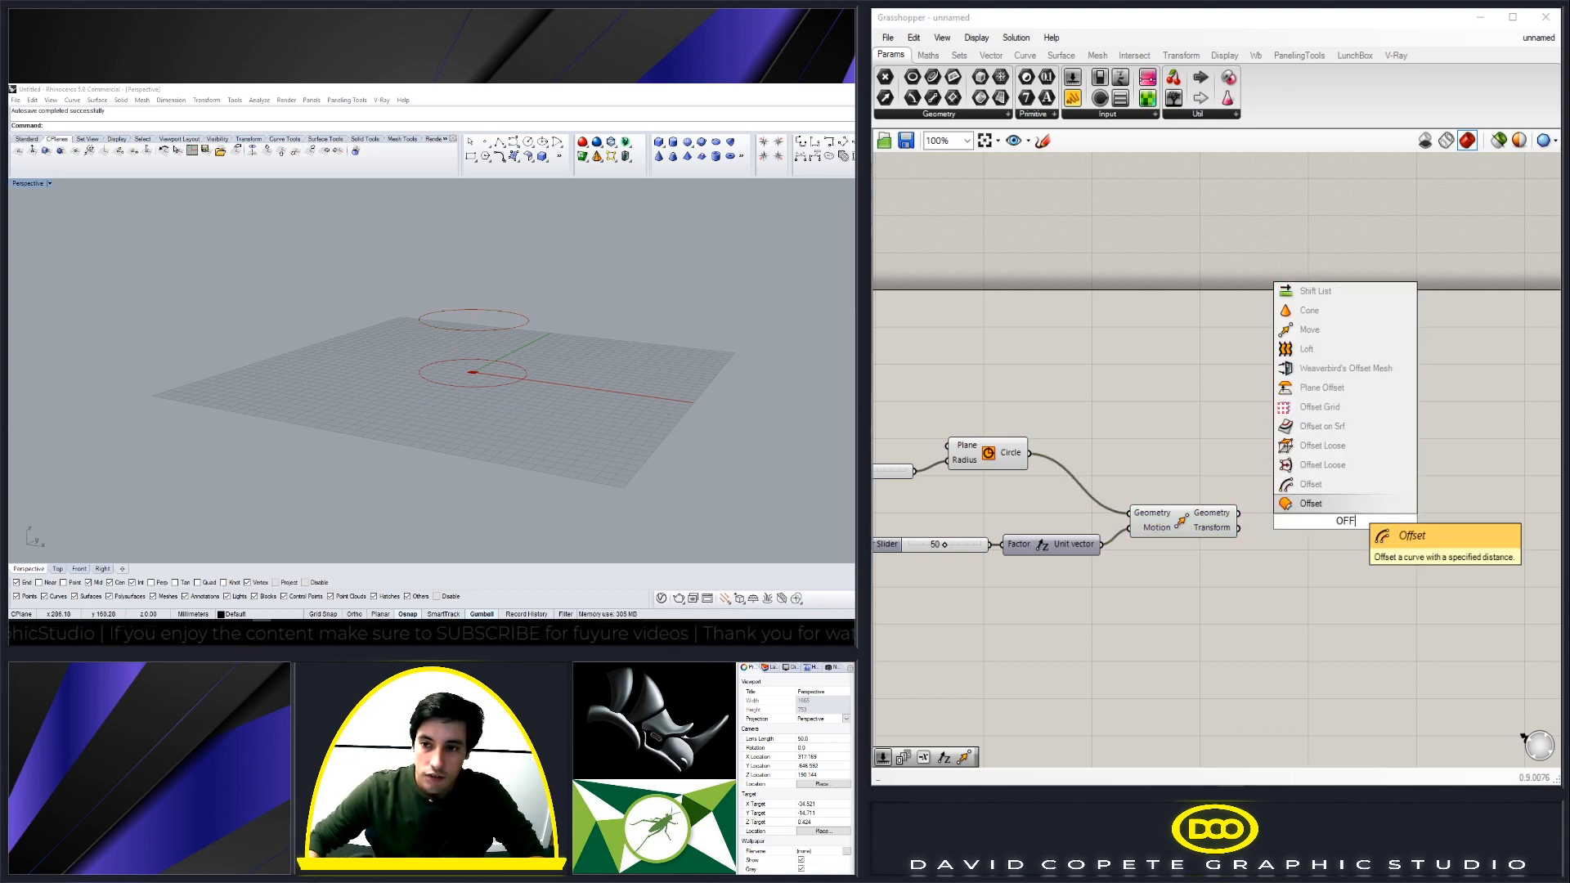
# - Add an Offset component for the raised circle and search 'Subtraction'
pyautogui.click(1310, 503)
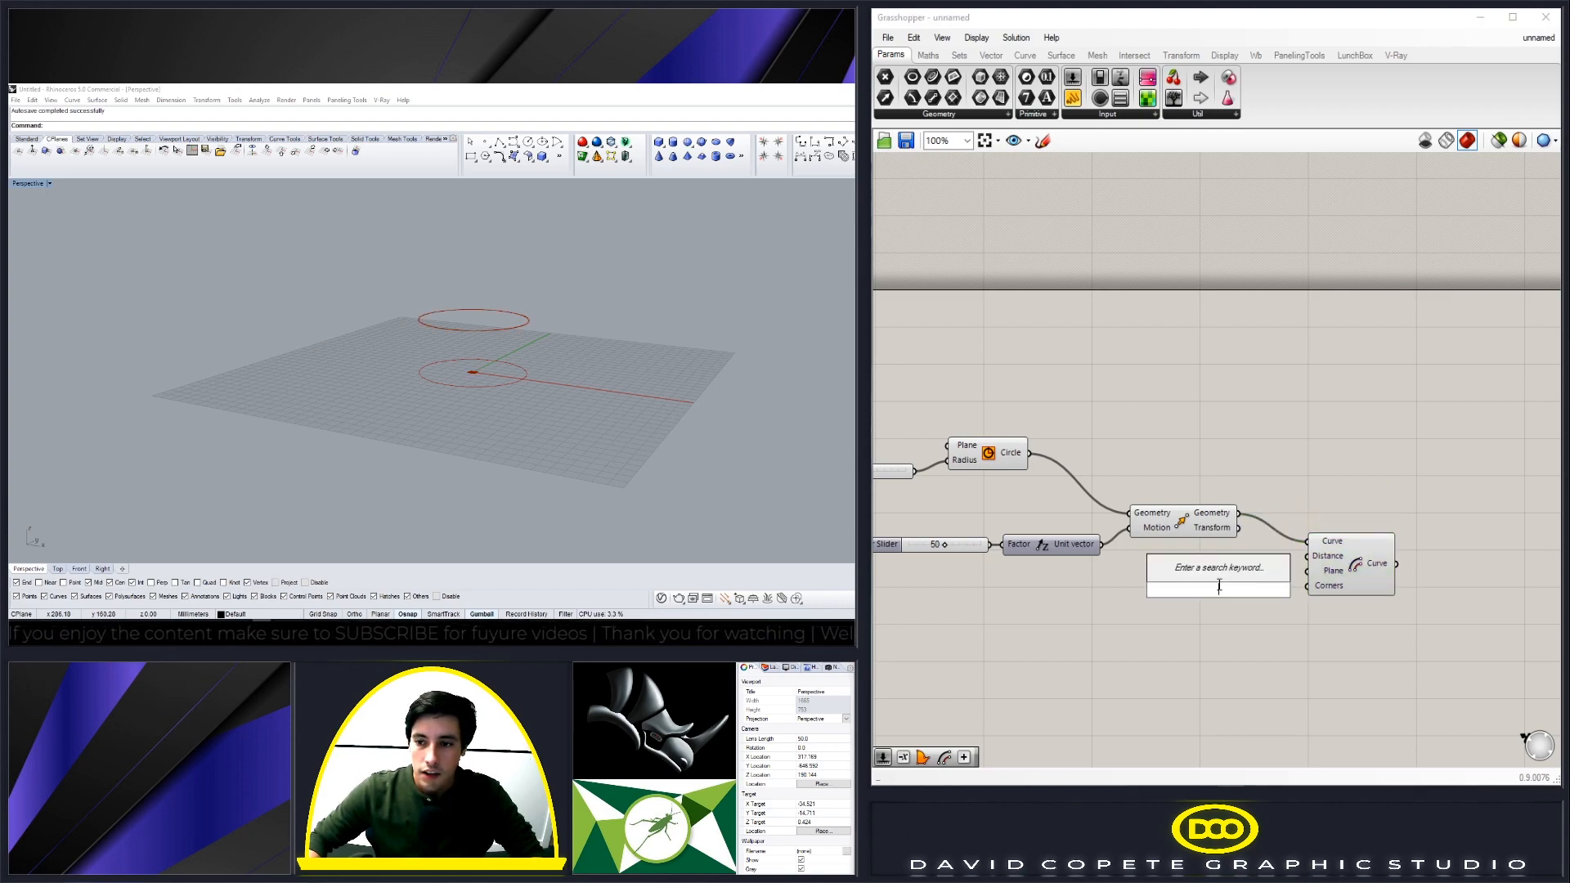
pyautogui.write('Subtraction')
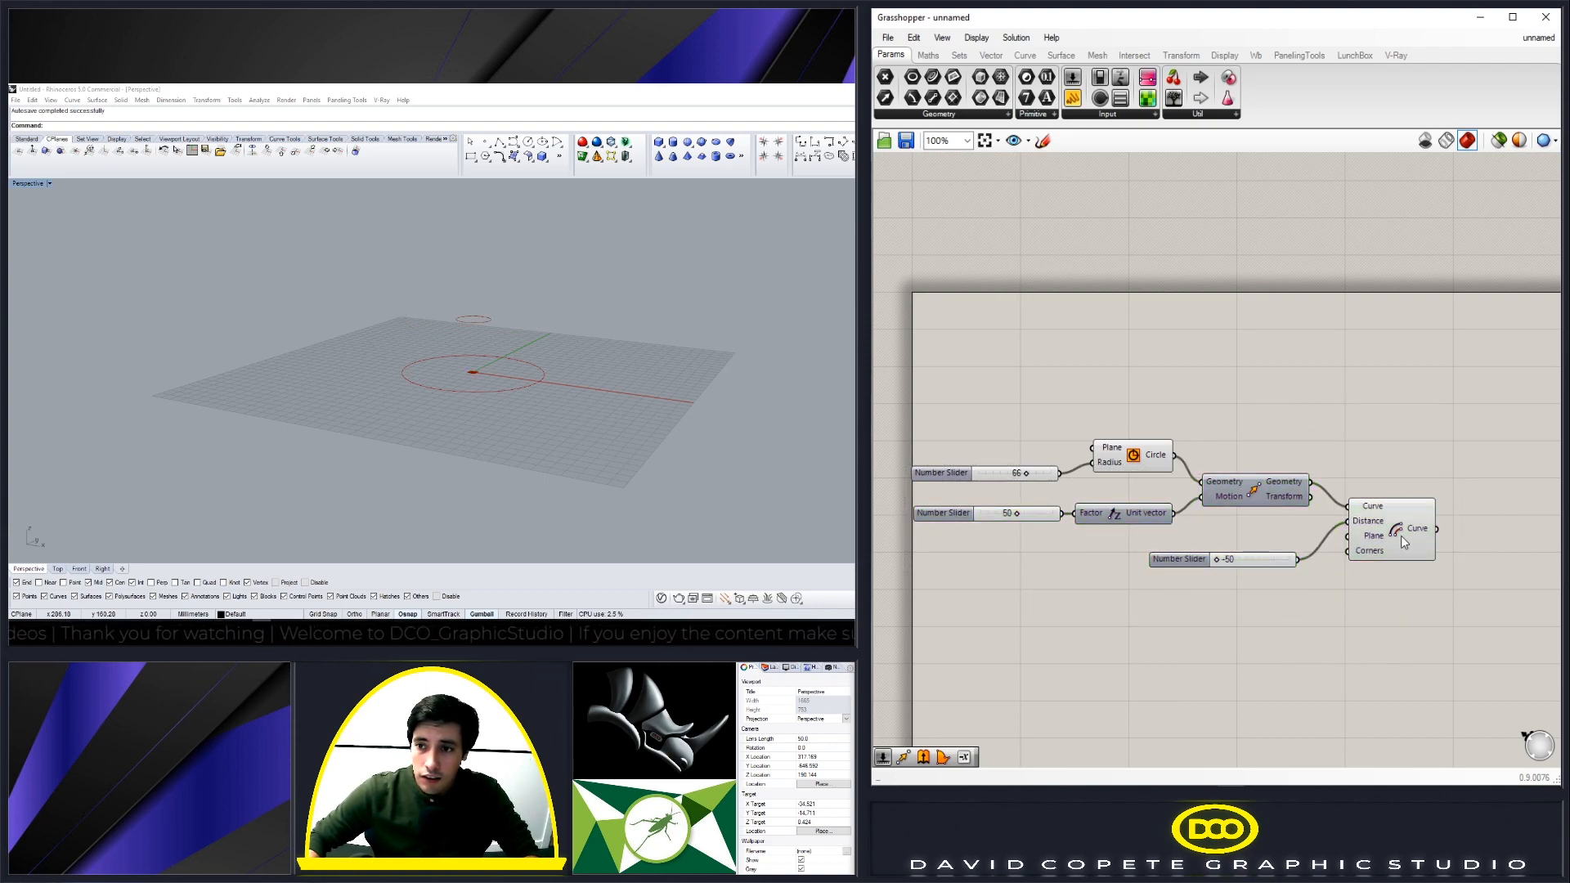
# - Set the offset distance to 17 and base radius to 48, rearranging components
pyautogui.click(1390, 527)
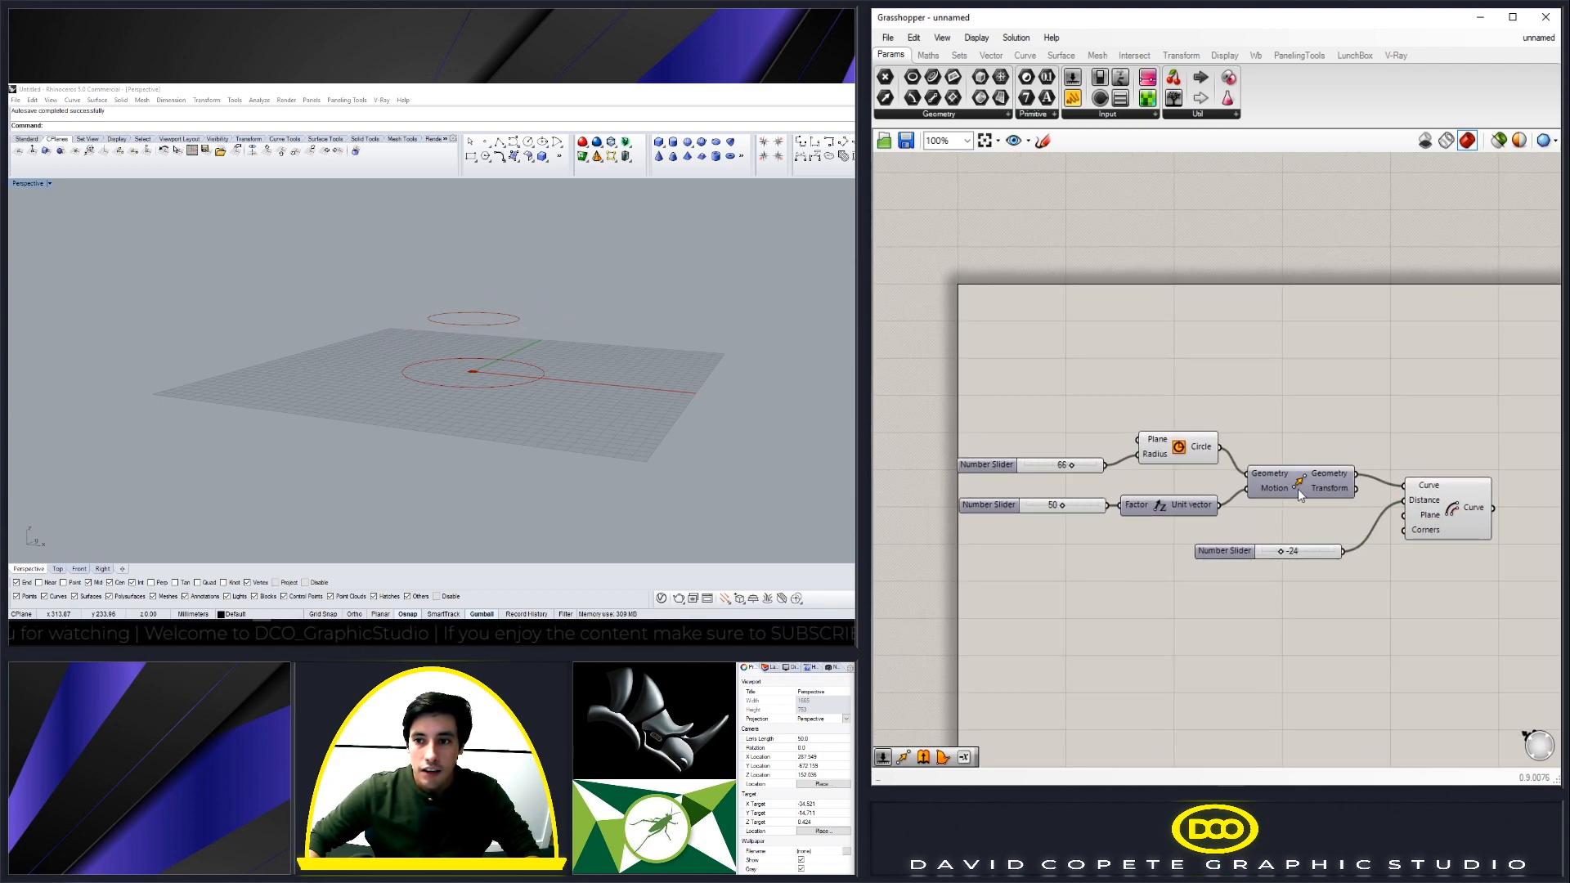
pyautogui.click(1200, 447)
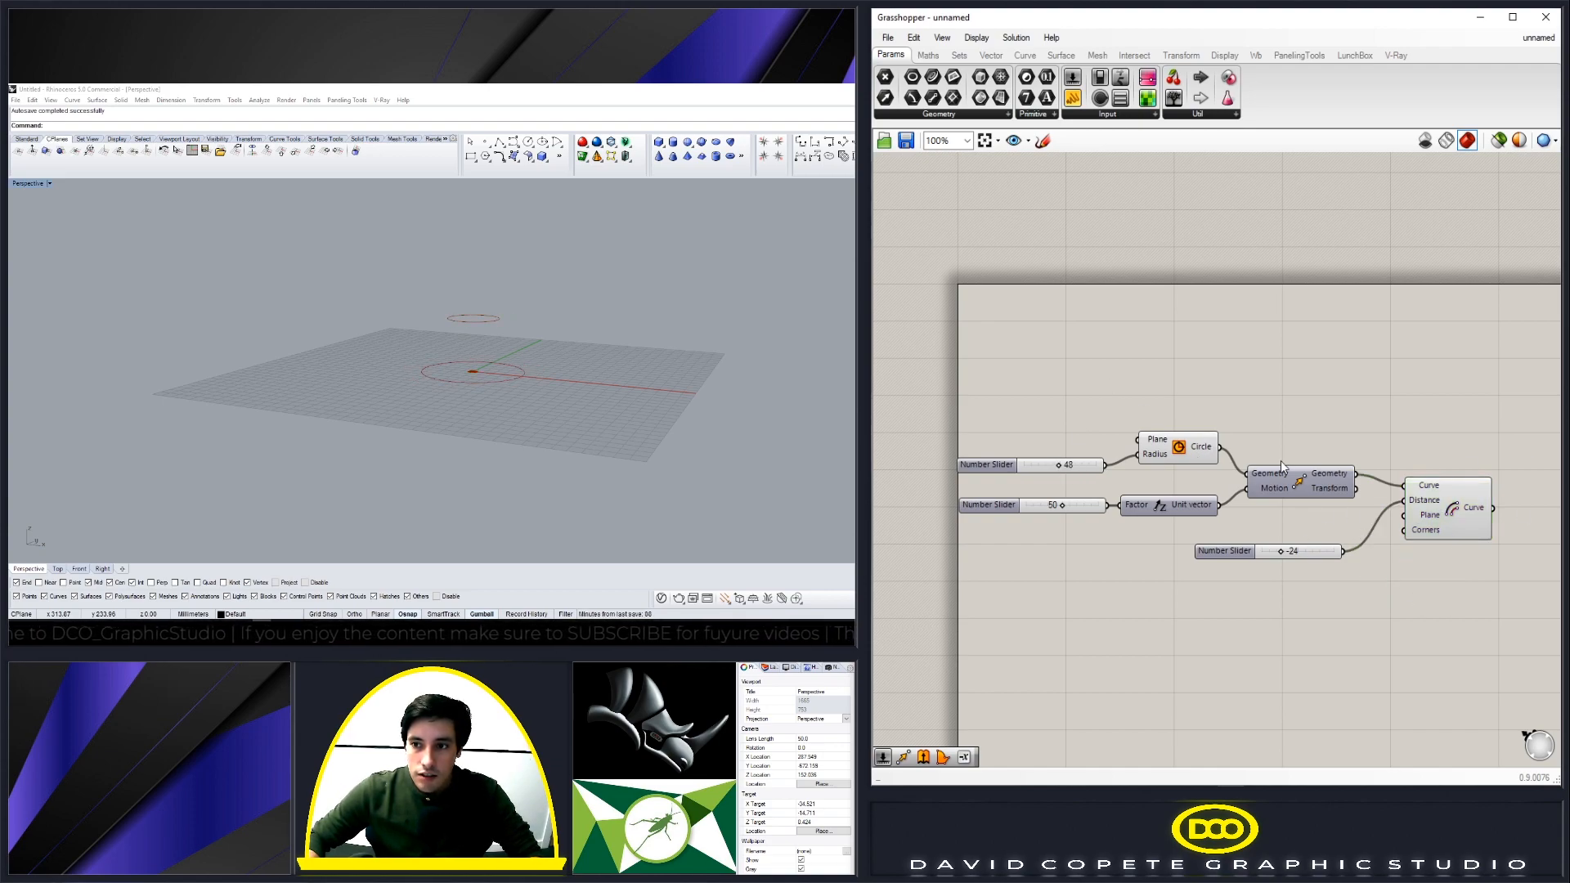
pyautogui.click(1447, 506)
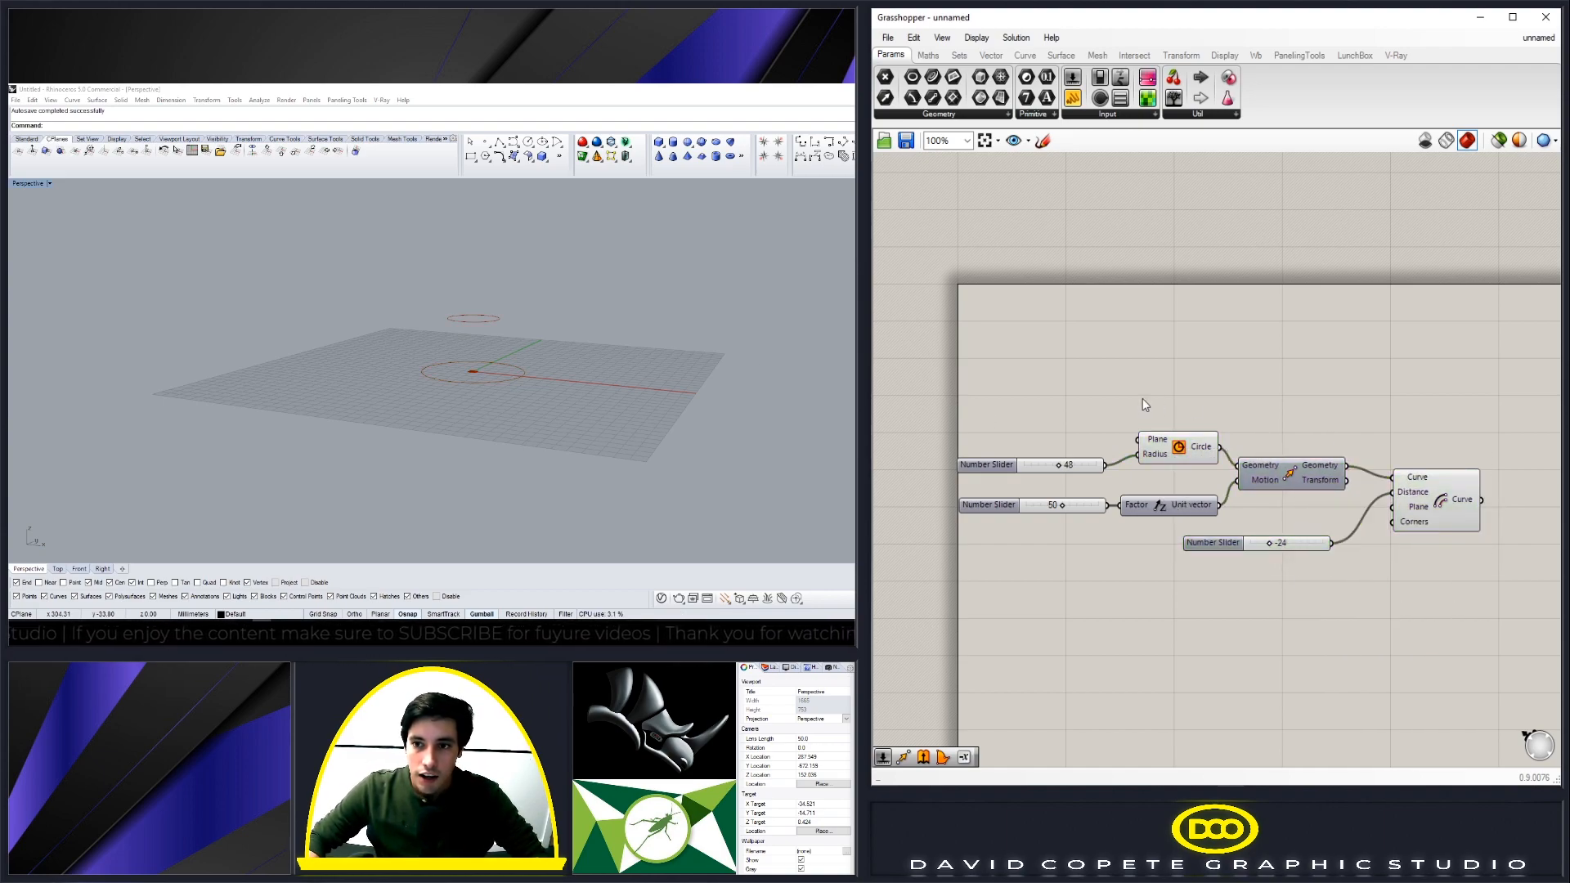
pyautogui.click(1182, 447)
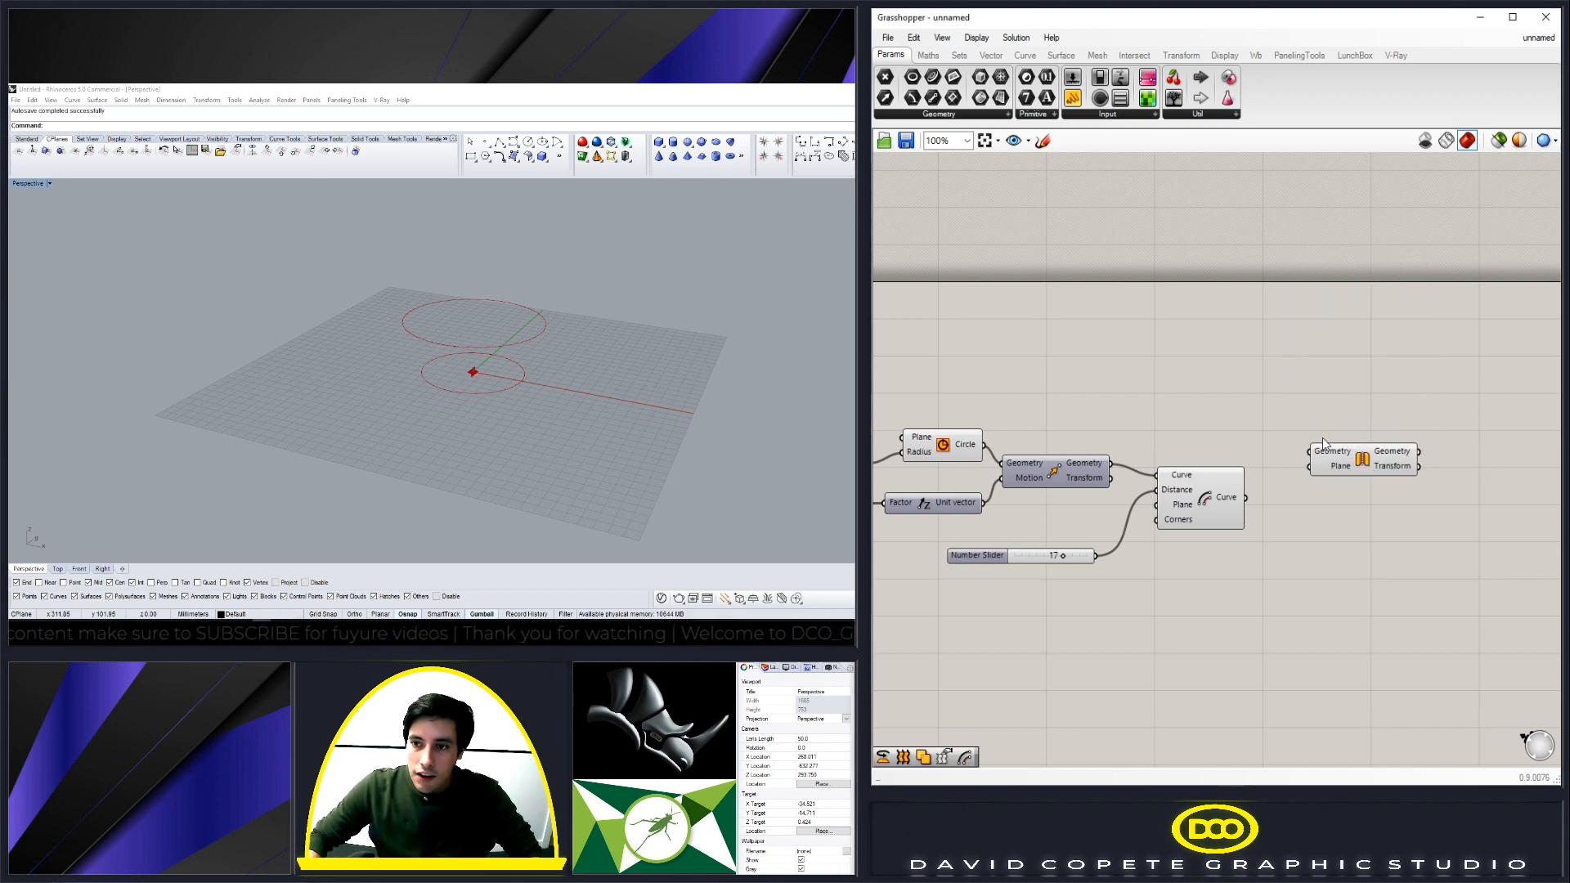
# - Wire the offset curve and base circle into the Mirror component's inputs
pyautogui.click(1198, 498)
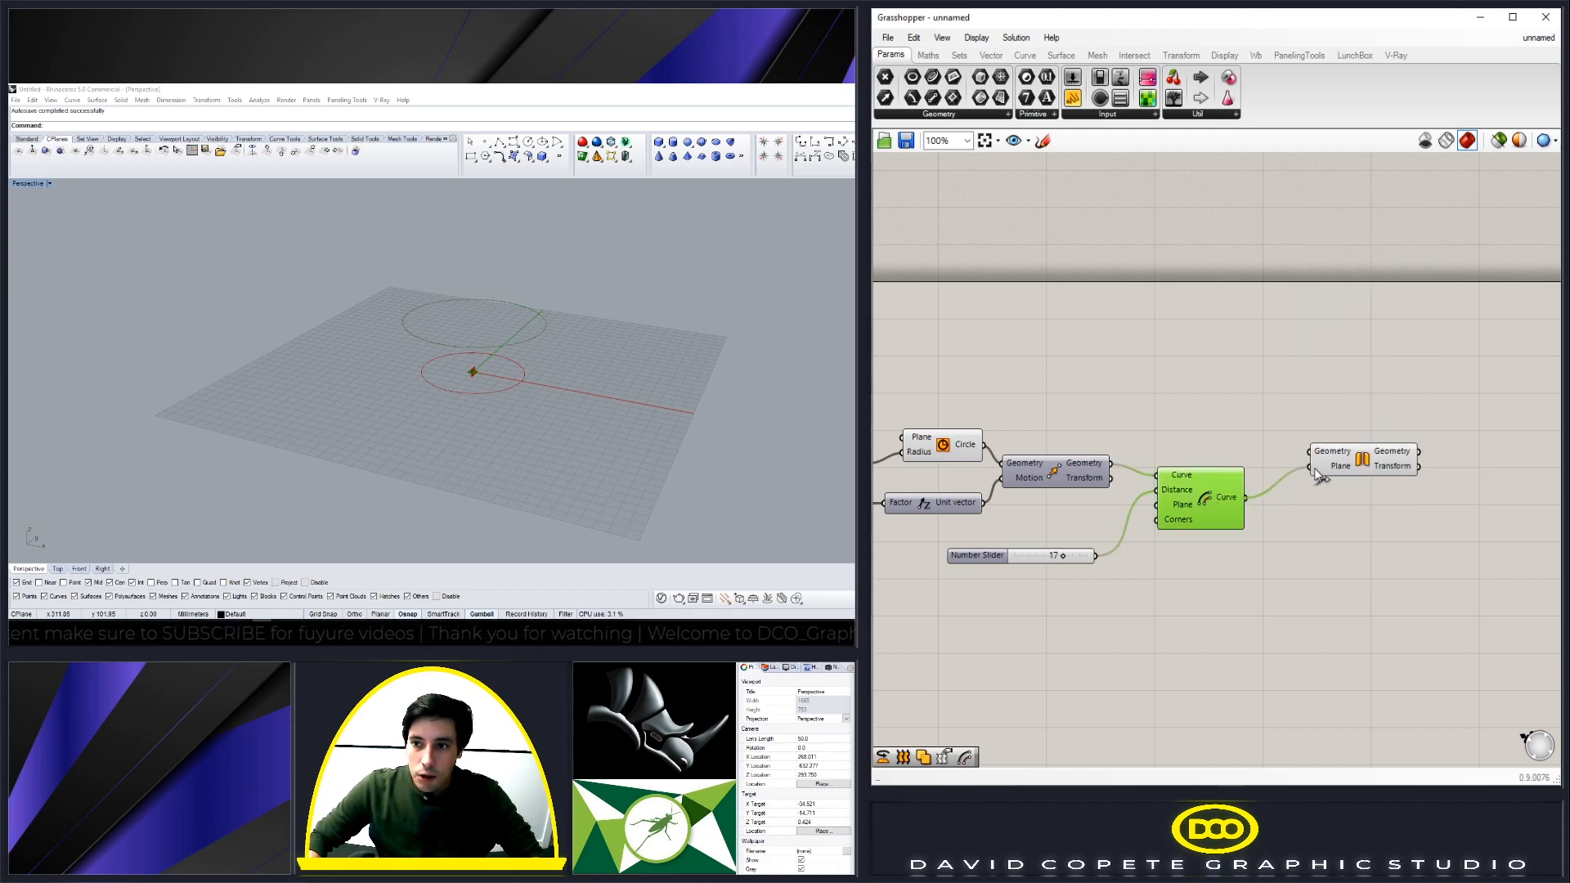
pyautogui.click(964, 443)
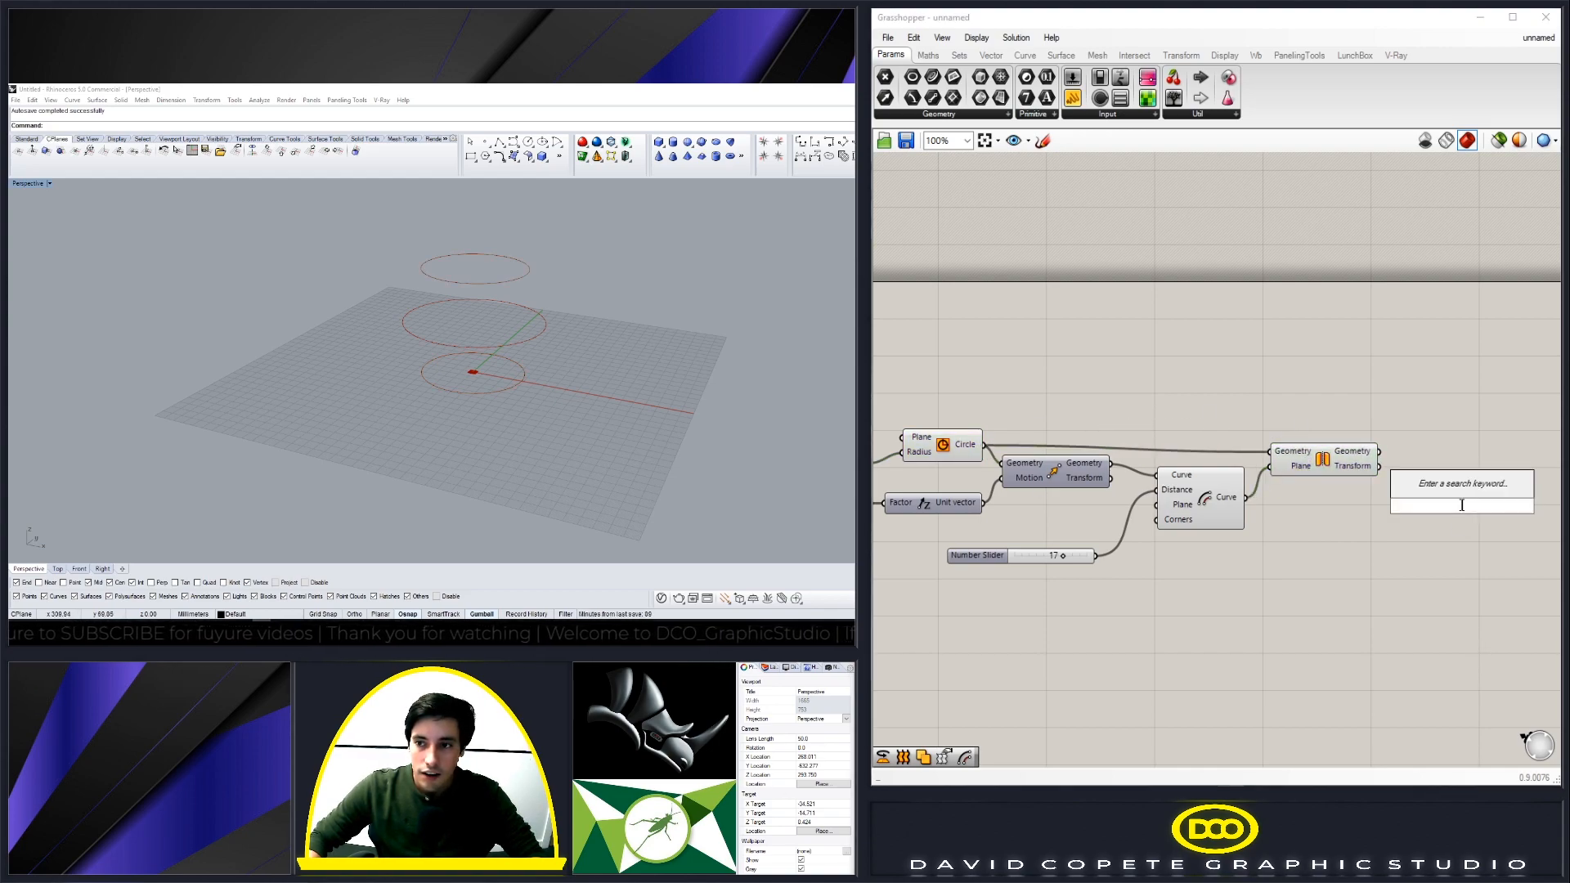
# - Add a Loft component via 'Loft' search and feed the stacked circles into it
pyautogui.write('Loft')
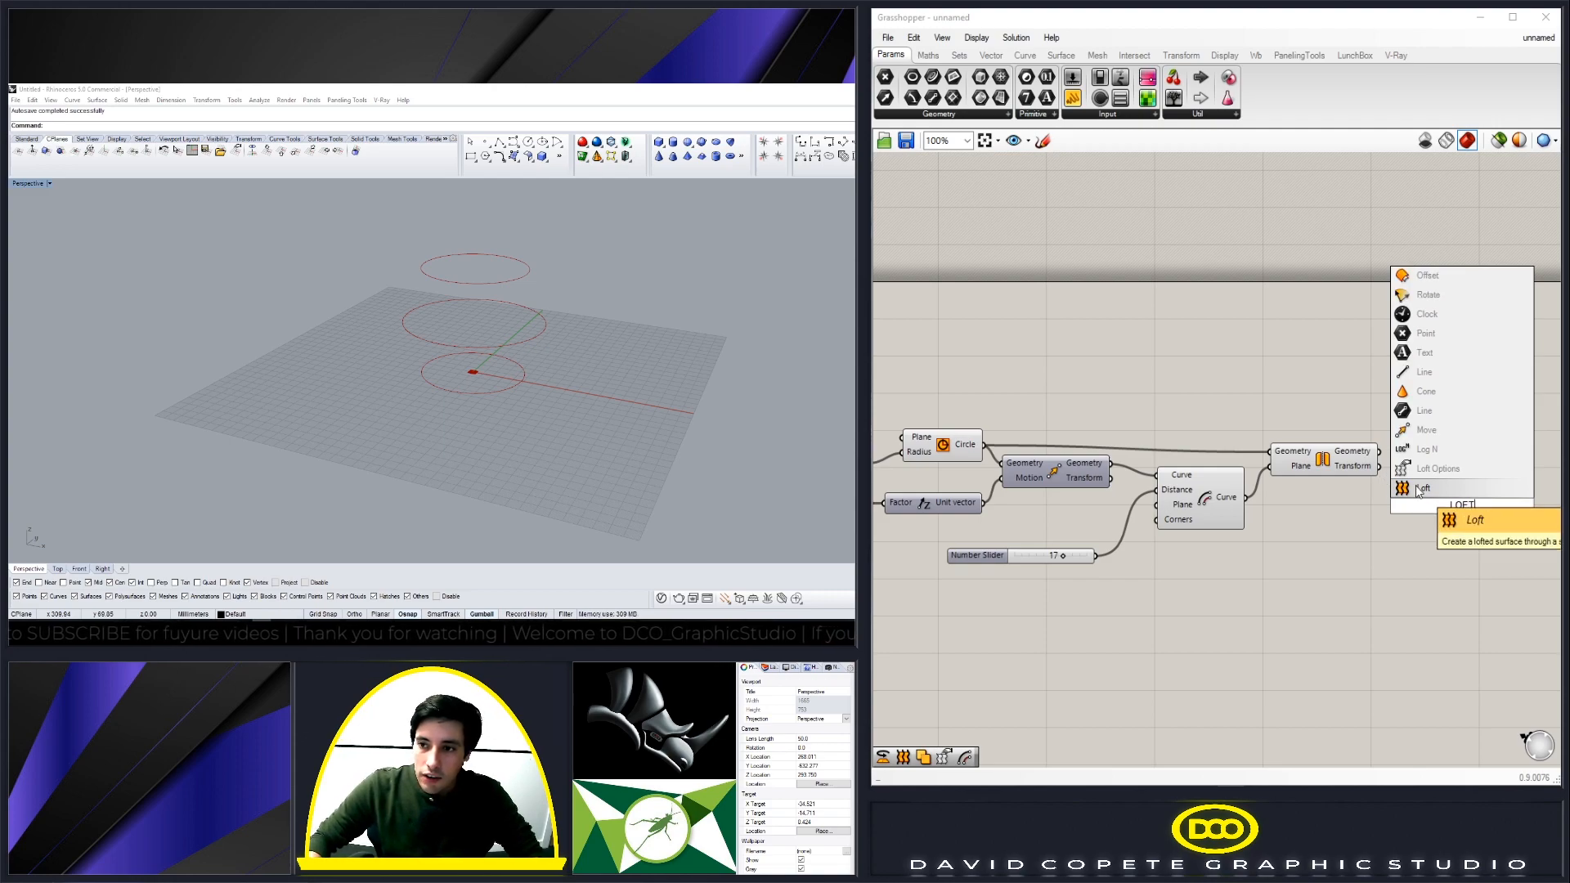
pyautogui.click(1421, 489)
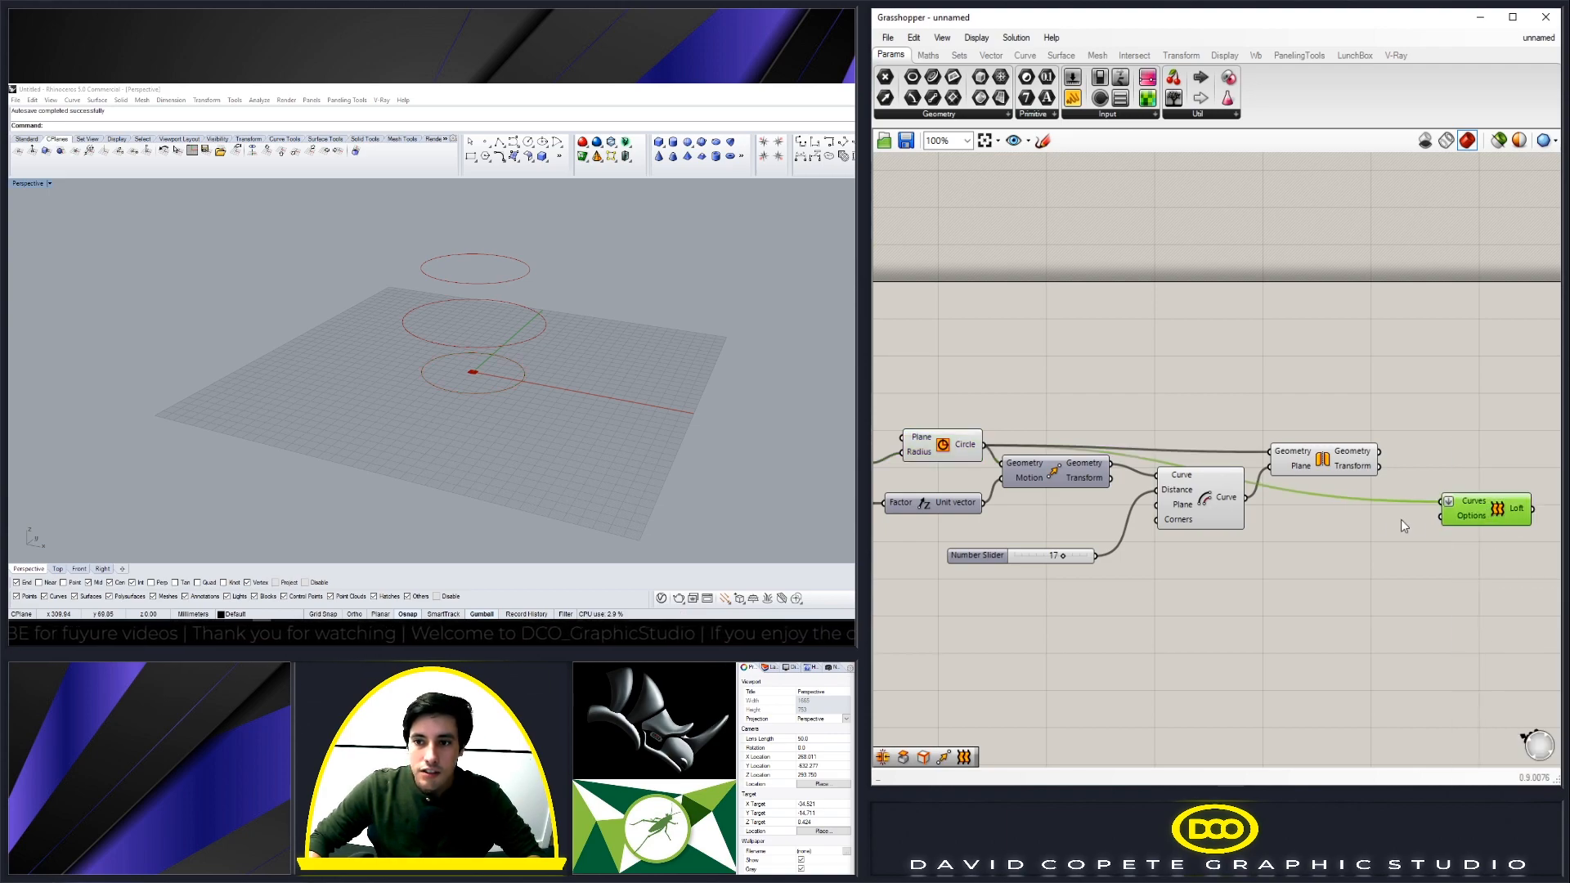
pyautogui.click(1486, 513)
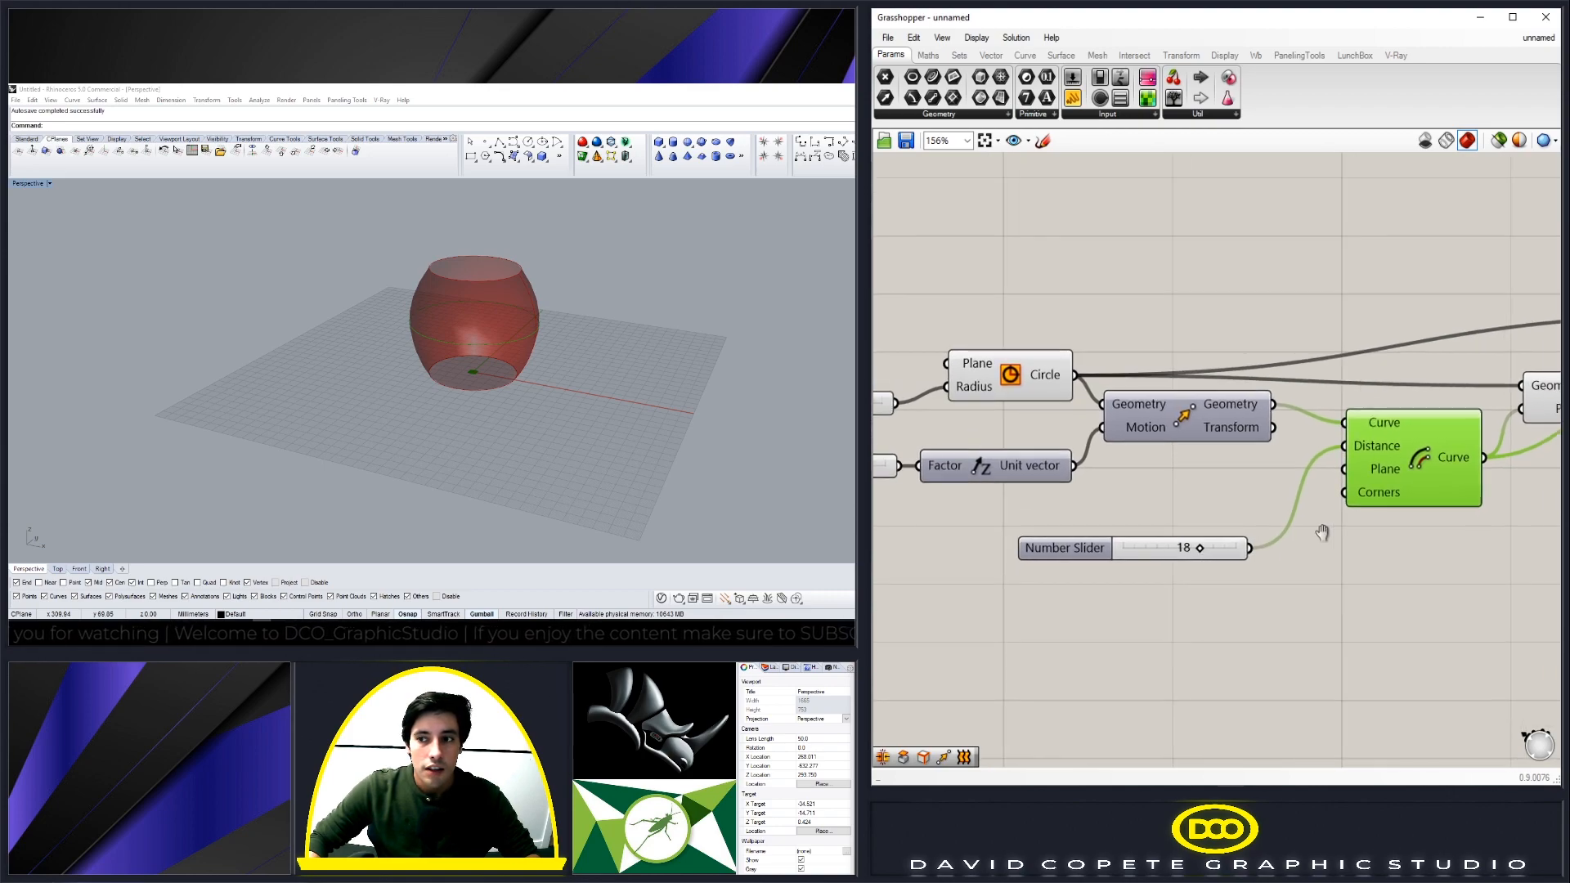
pyautogui.scroll(-3)
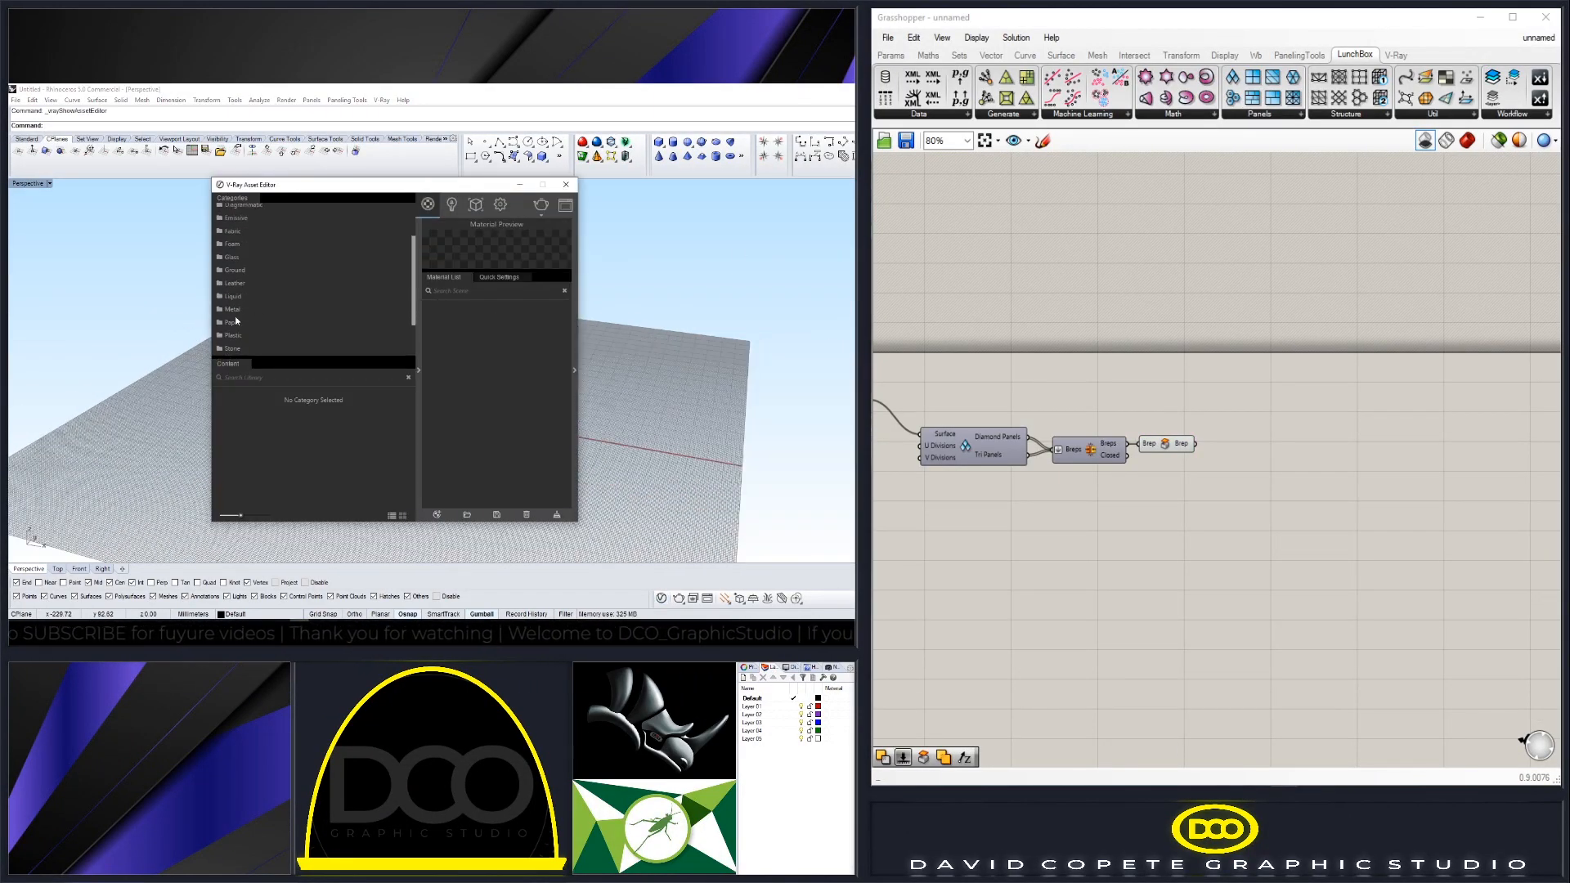
# - Add the Gold_24k material from the Metal library to the scene materials
pyautogui.click(232, 335)
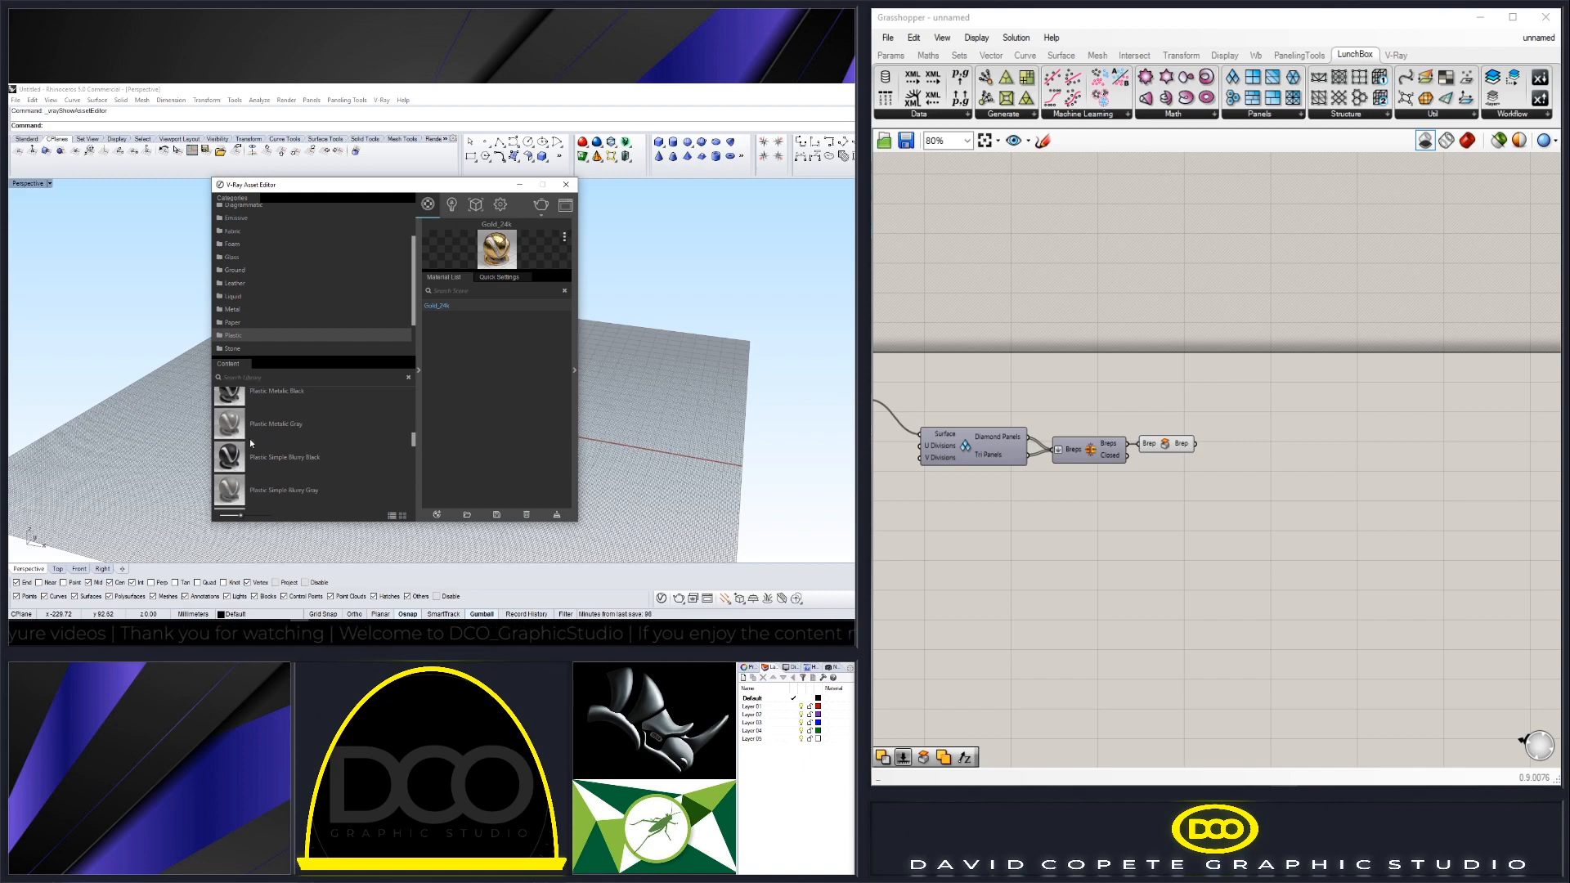
pyautogui.click(499, 204)
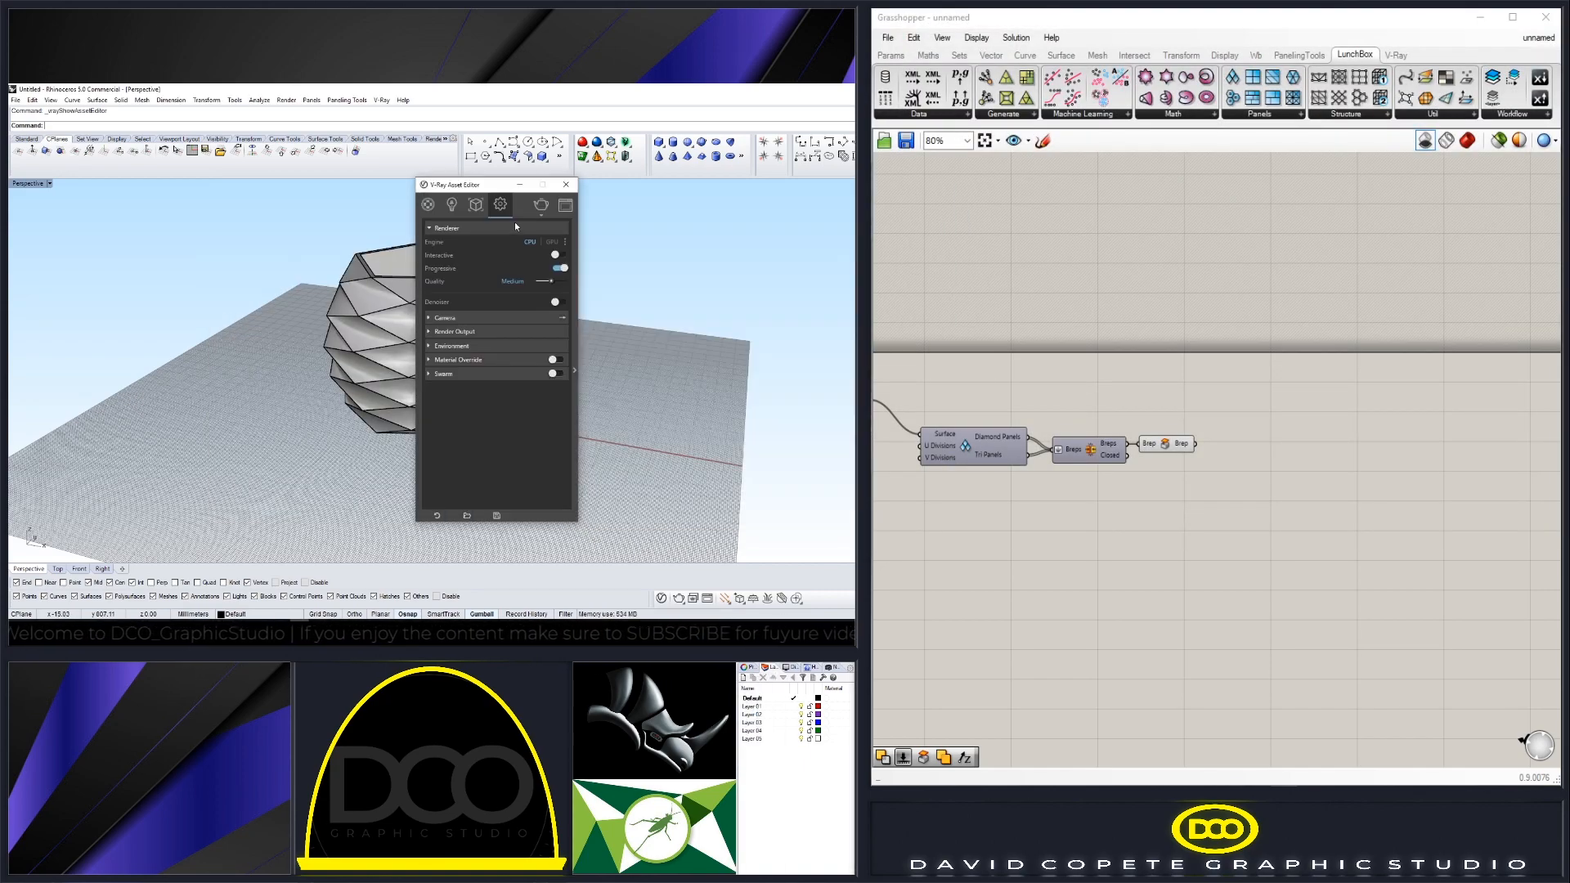
pyautogui.click(445, 317)
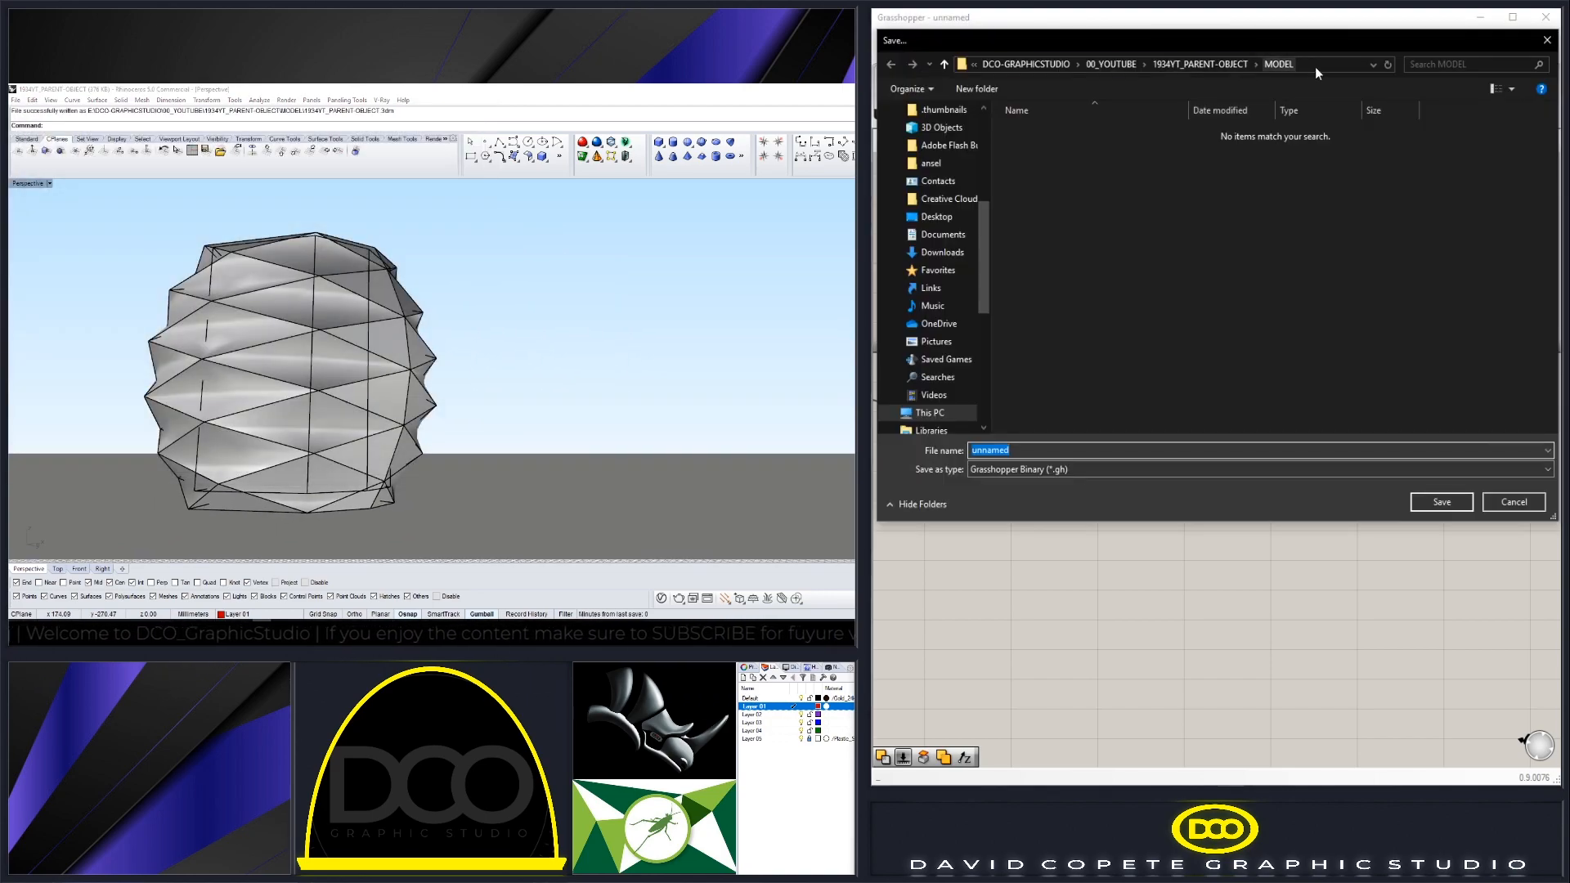
# - Navigate to the MODEL folder to save the definition there
pyautogui.click(1440, 501)
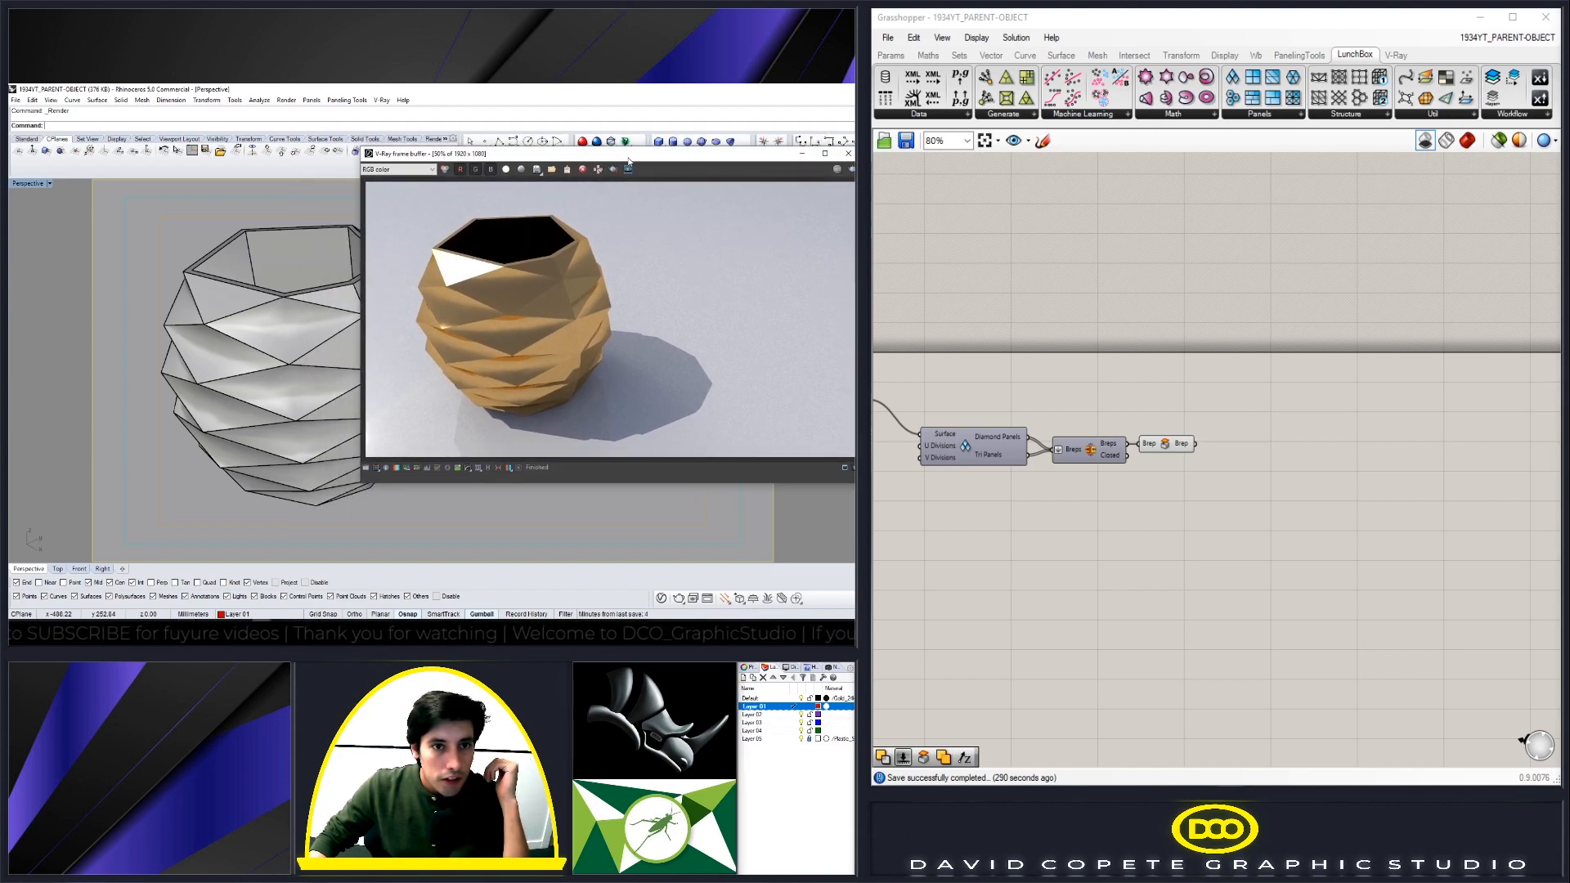
pyautogui.moveTo(296, 321)
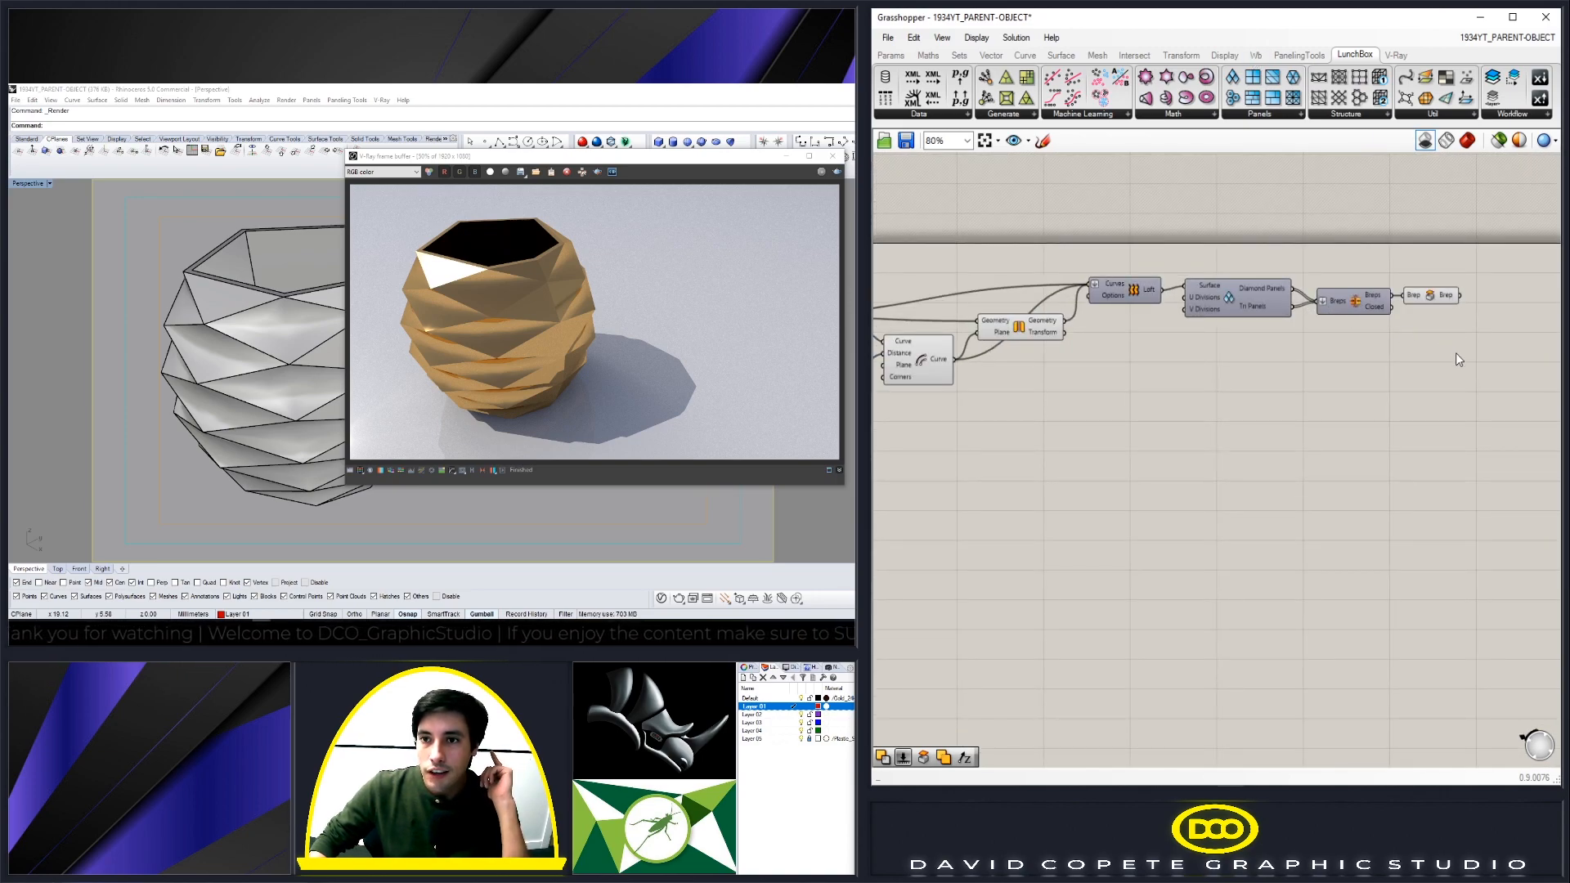
pyautogui.moveTo(1476, 382)
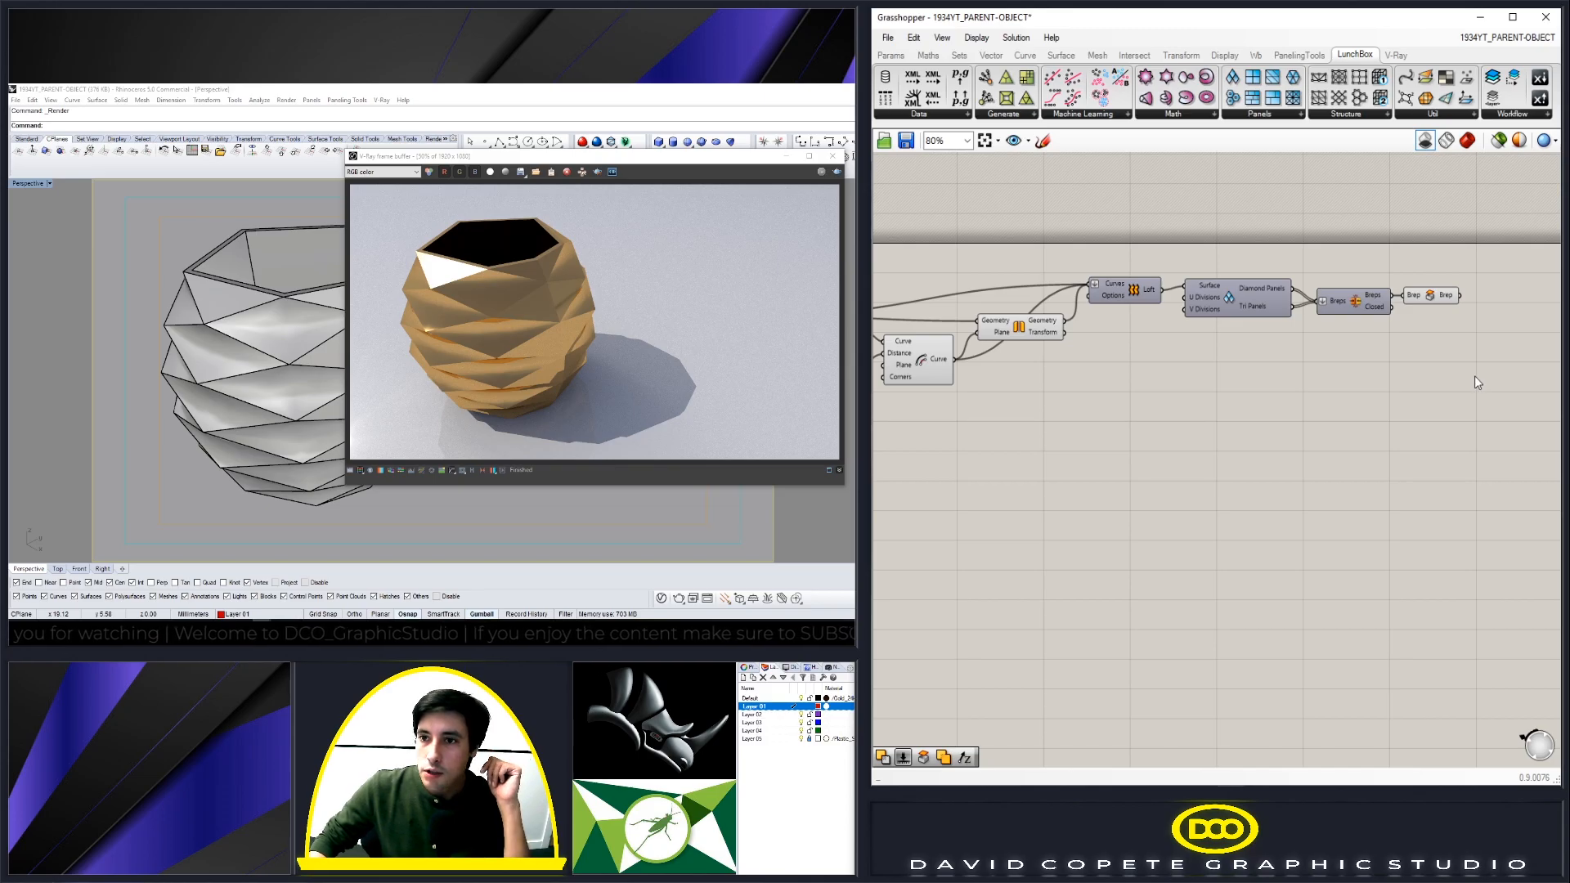